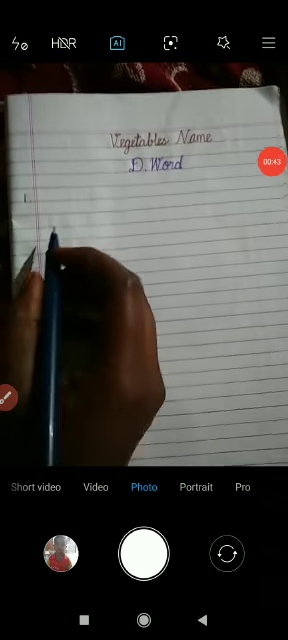
- Write the number 1 in the margin below the 'Vegetables Name D. Word' heading
left_click(147, 263)
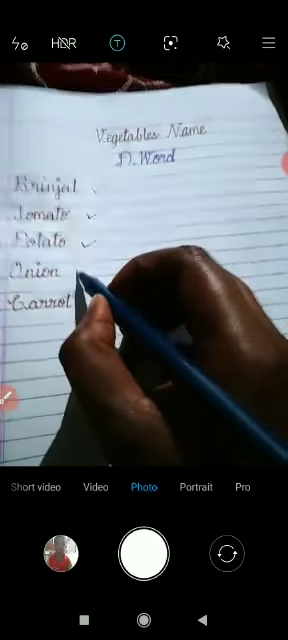
- Number all five vegetables 1–5 and tick Onion and Carrot, then pause recording
left_click(121, 43)
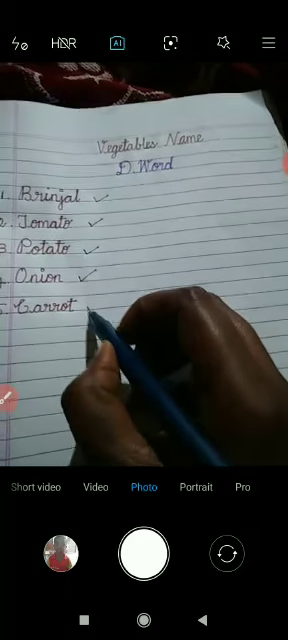
left_click(143, 553)
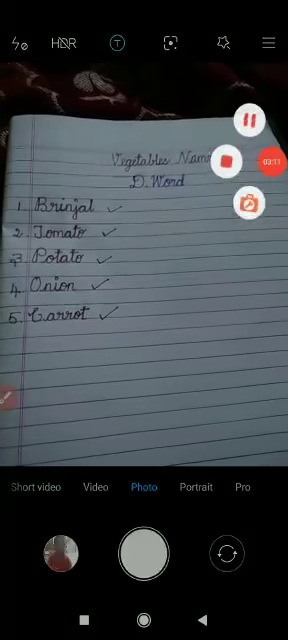